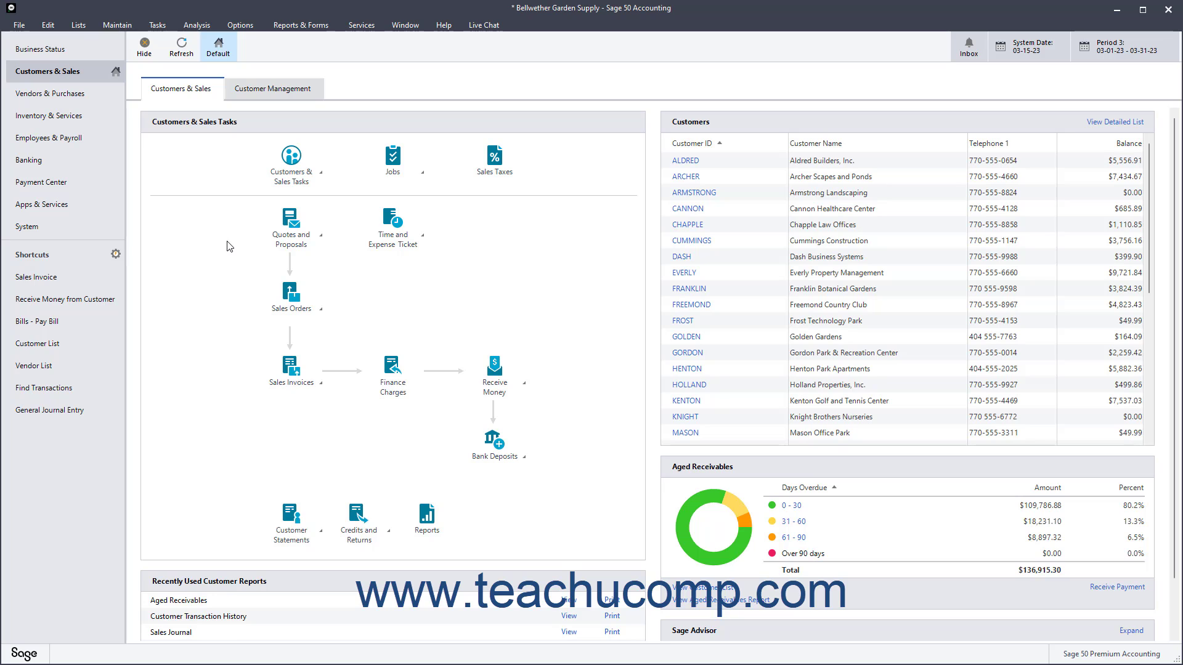
Open Maintain Item Prices from the Maintain menu
left_click(117, 24)
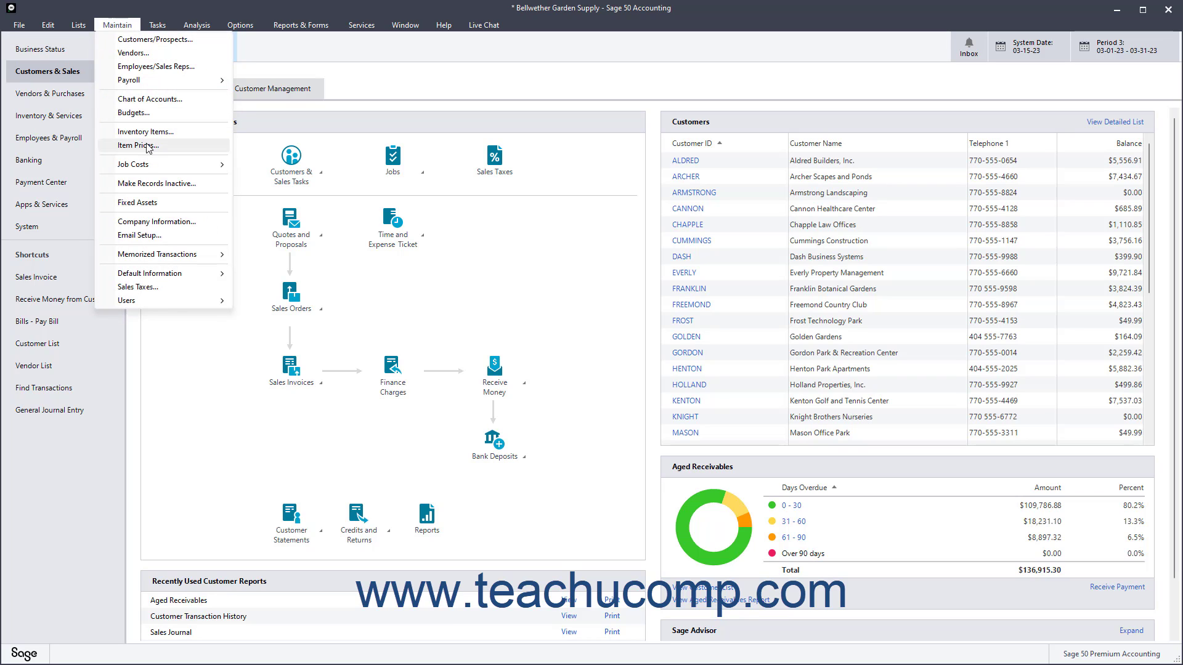
left_click(138, 146)
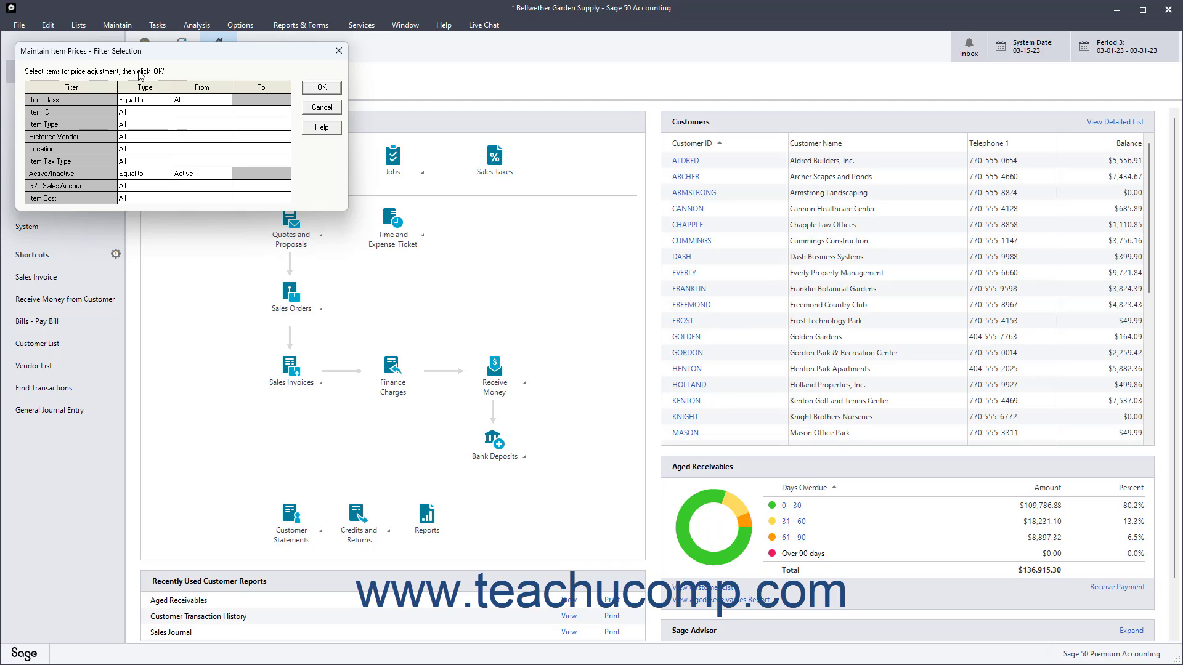
mouse_move(140, 98)
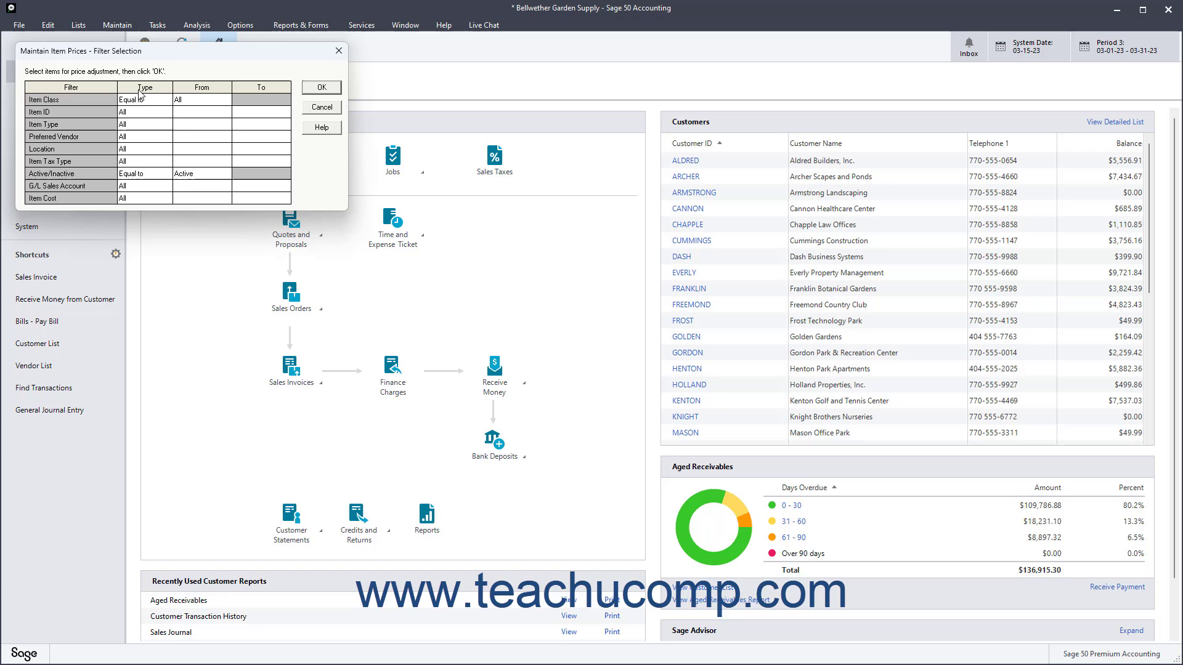
Filter the item price list to the Service item class and apply it
left_click(247, 99)
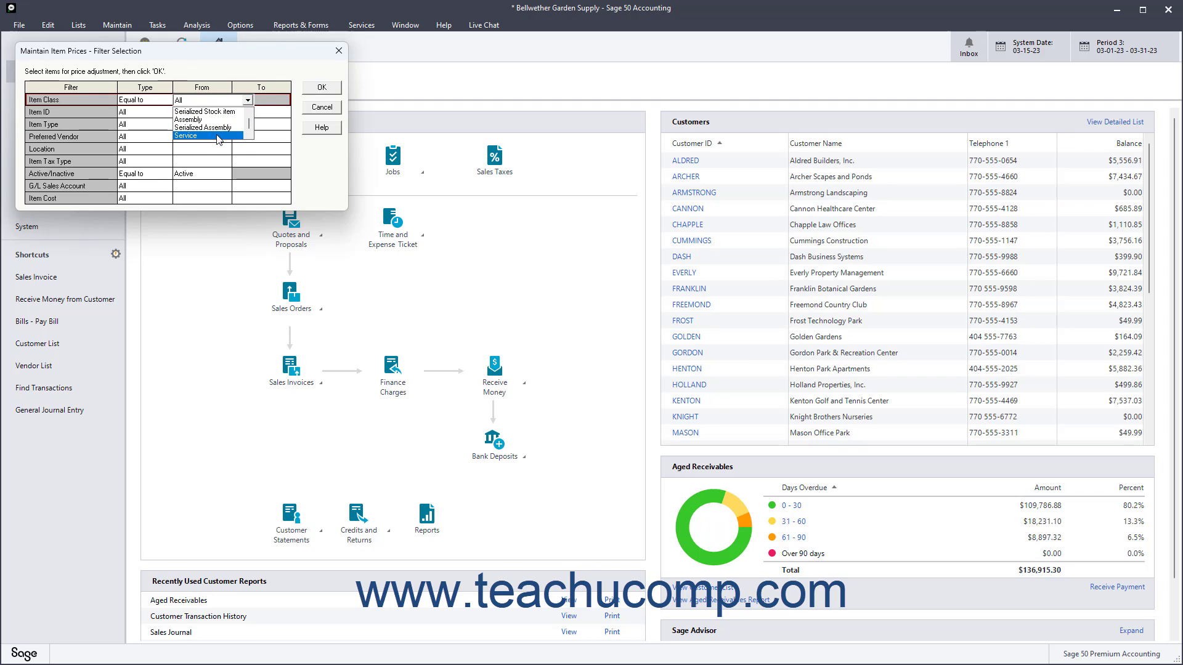
left_click(185, 136)
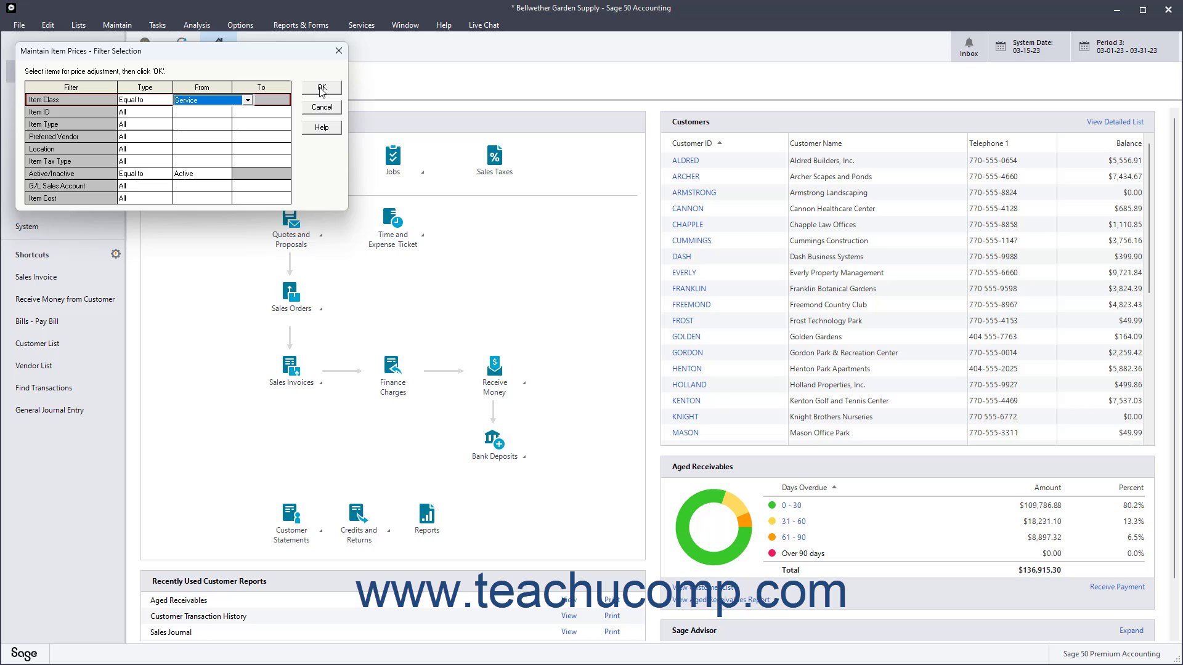
left_click(321, 87)
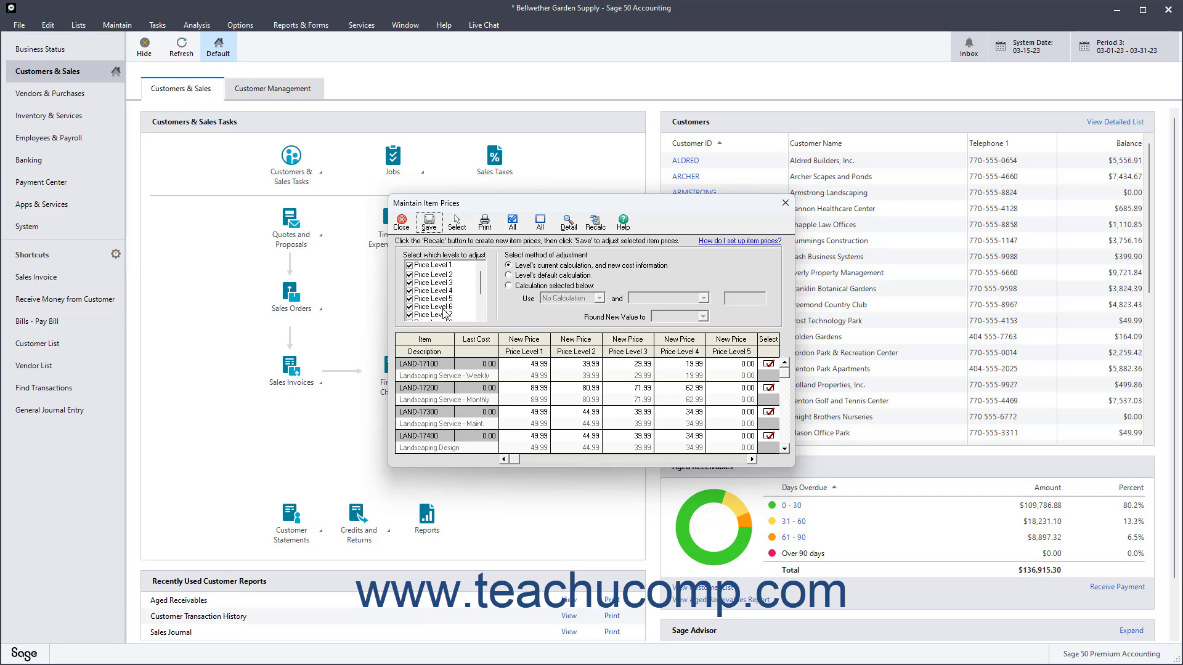
Scroll the price level list to reach levels beyond Price Level 4
scroll("down", 3)
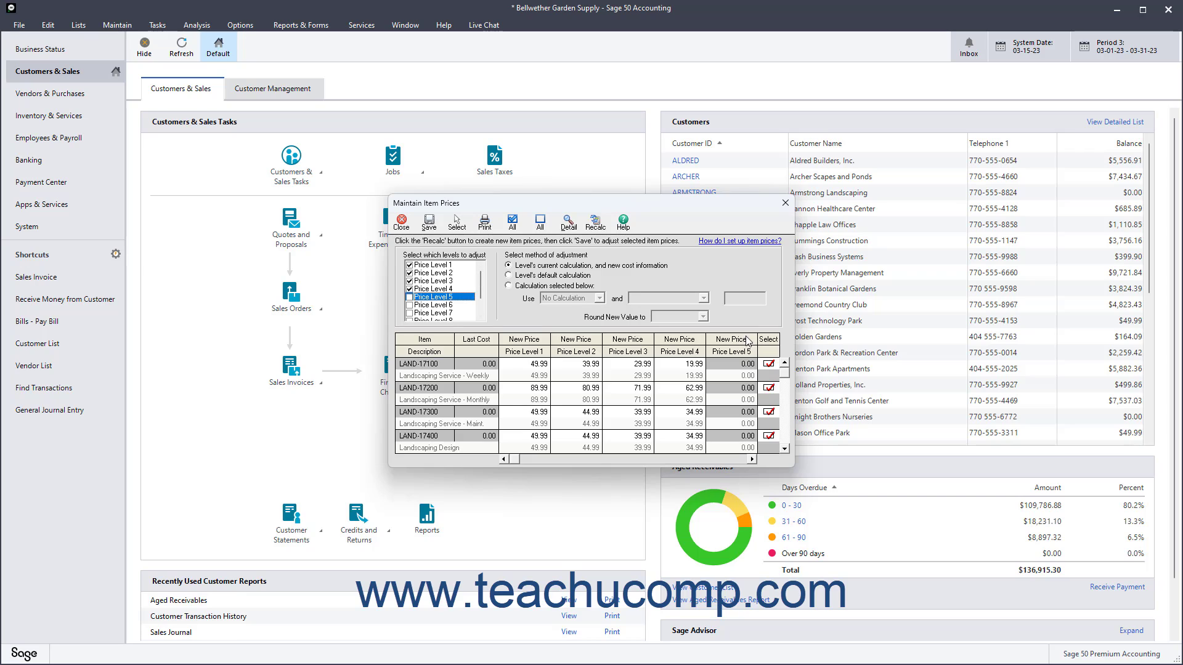
mouse_move(724, 414)
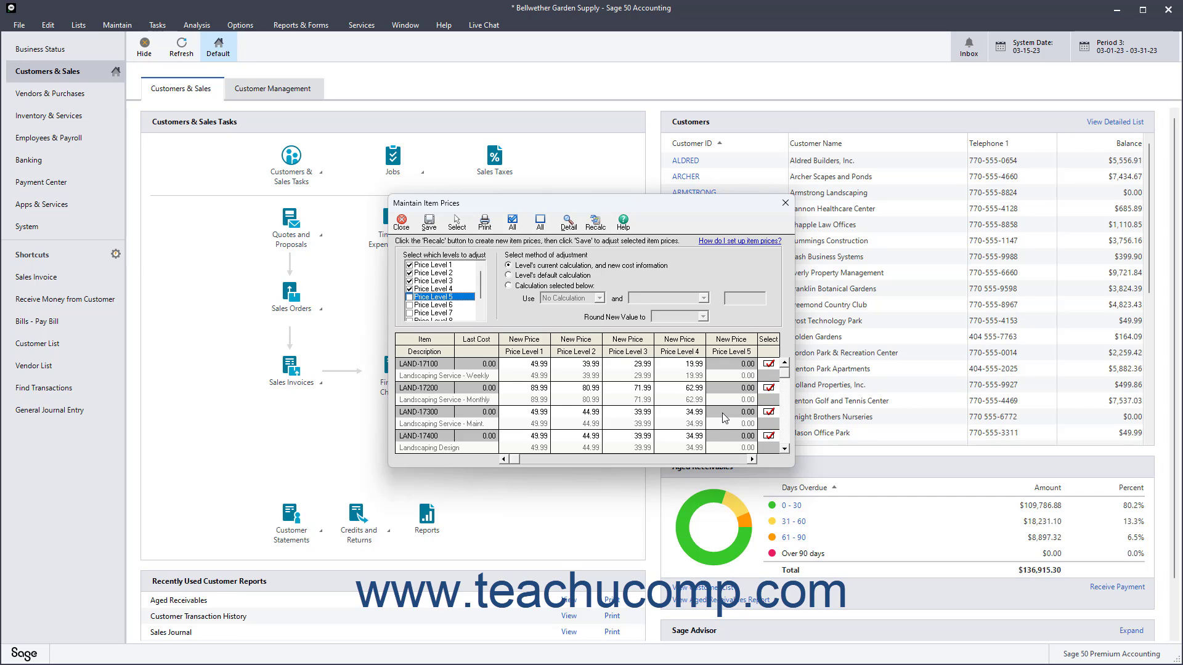
mouse_move(722, 414)
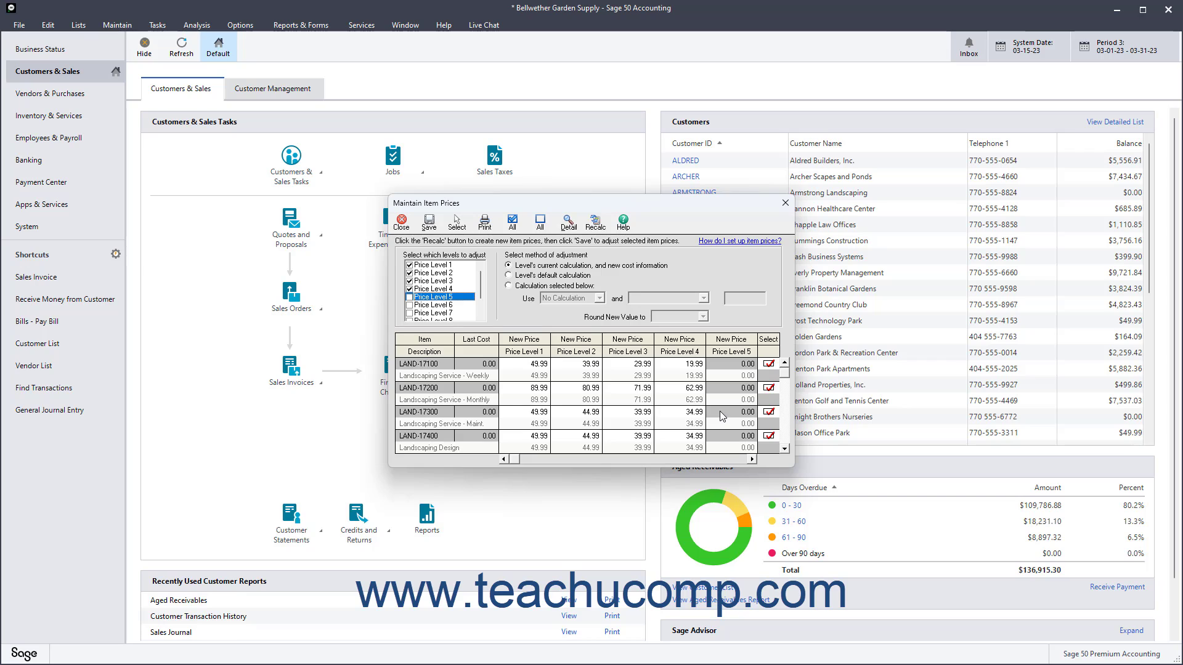
mouse_move(671, 395)
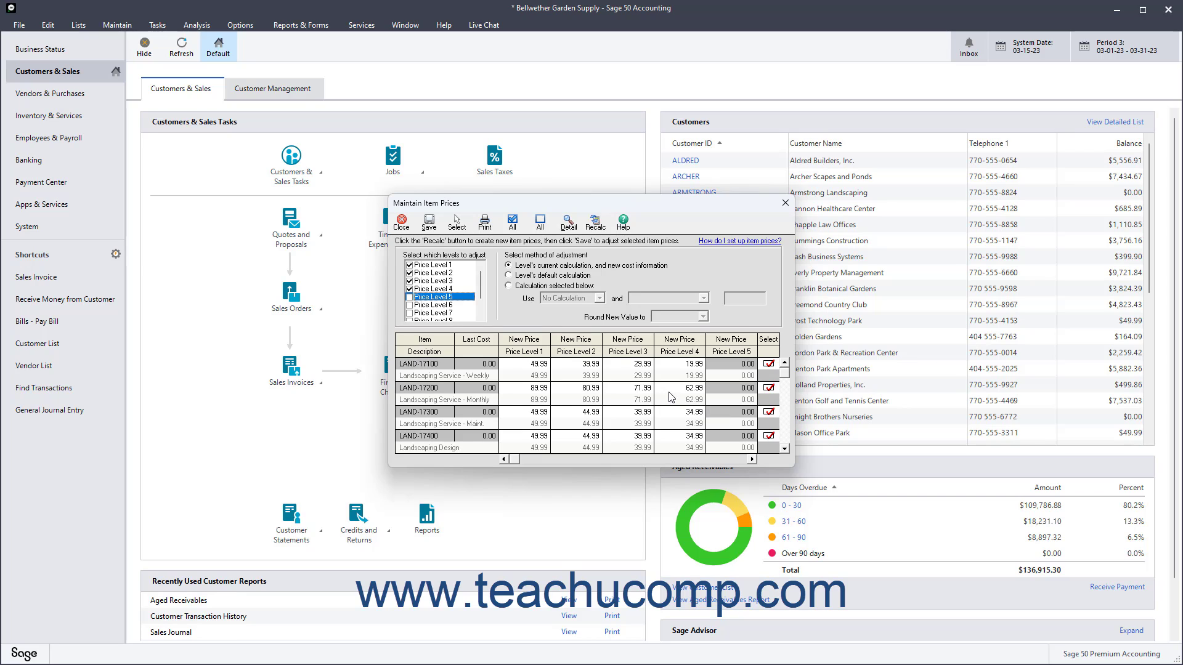
left_click(769, 363)
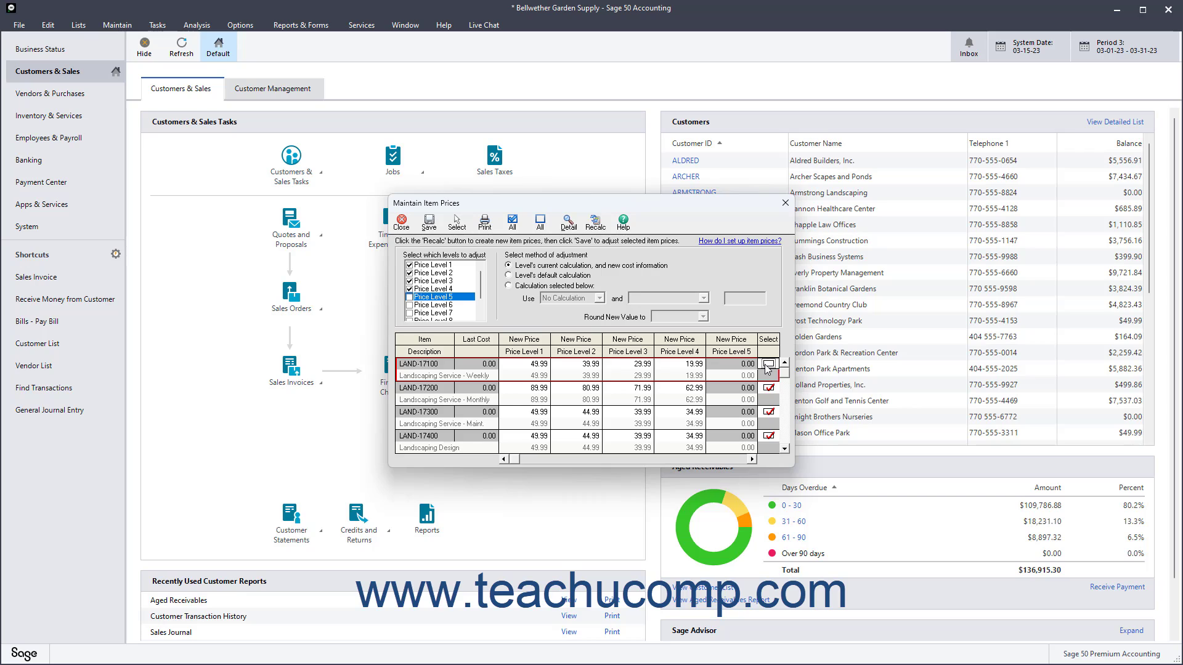
left_click(768, 364)
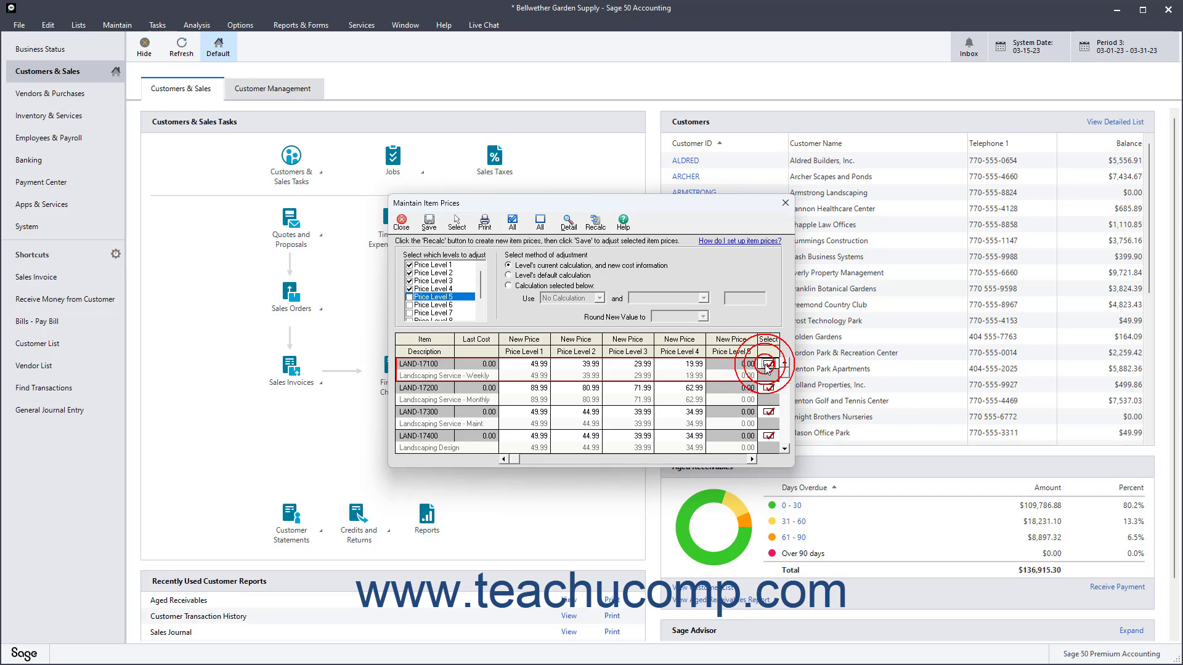
left_click(768, 363)
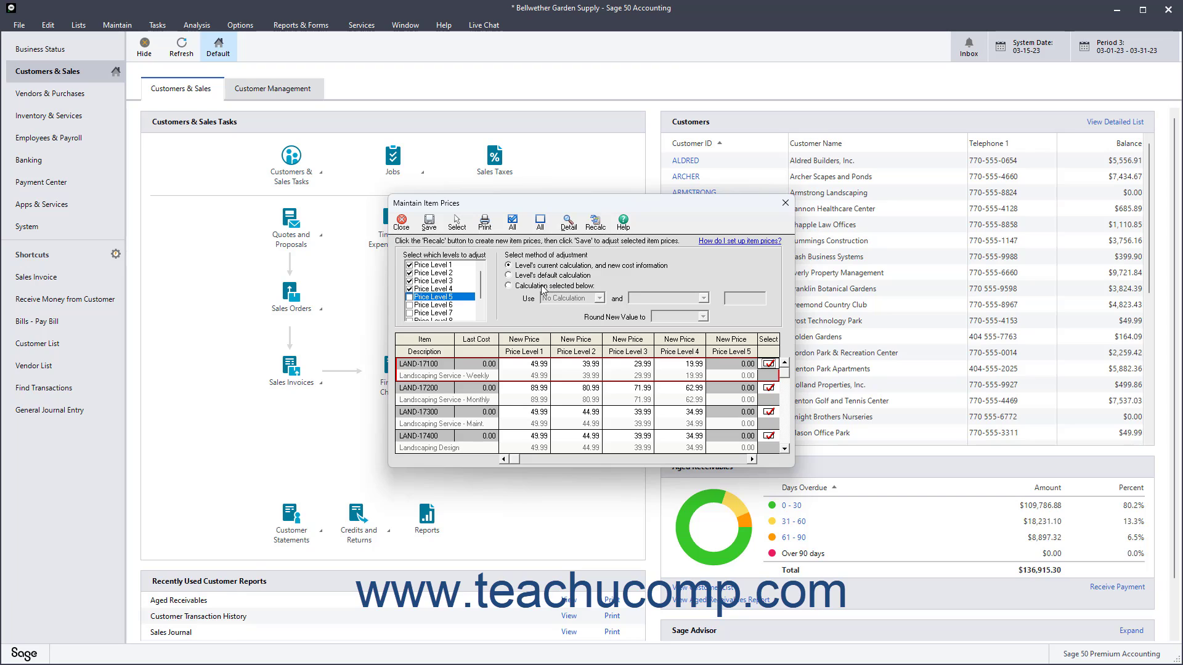
Set a custom 10% price increase, rounding new values to a specific cent
left_click(601, 298)
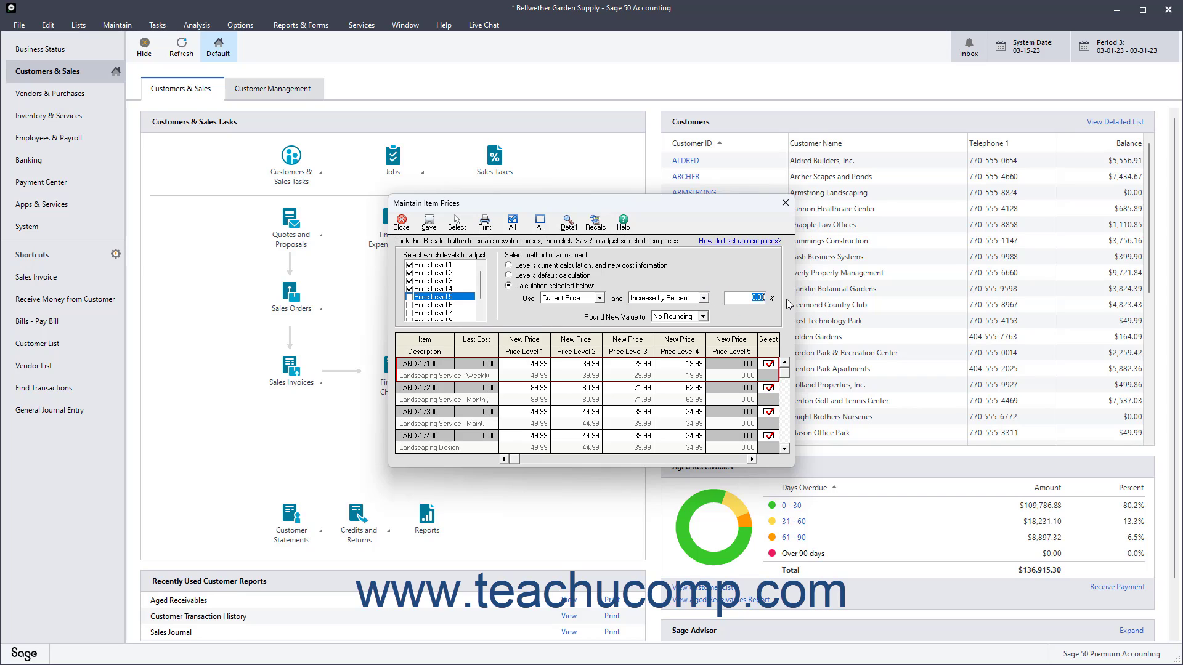
type("10")
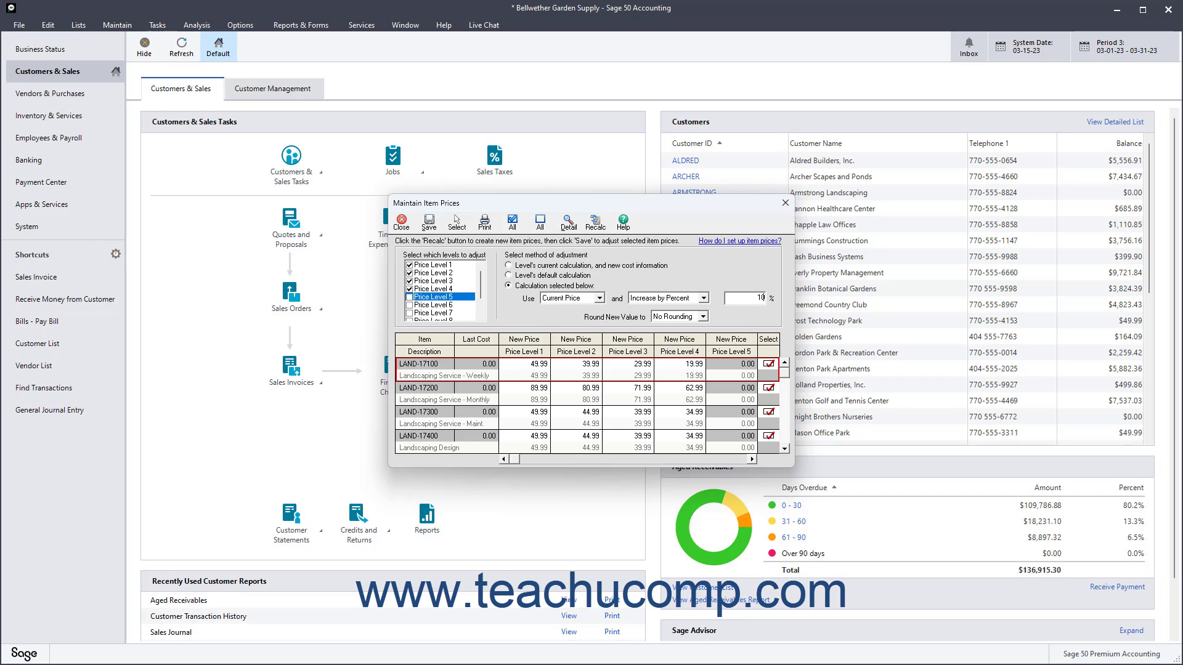
left_click(701, 316)
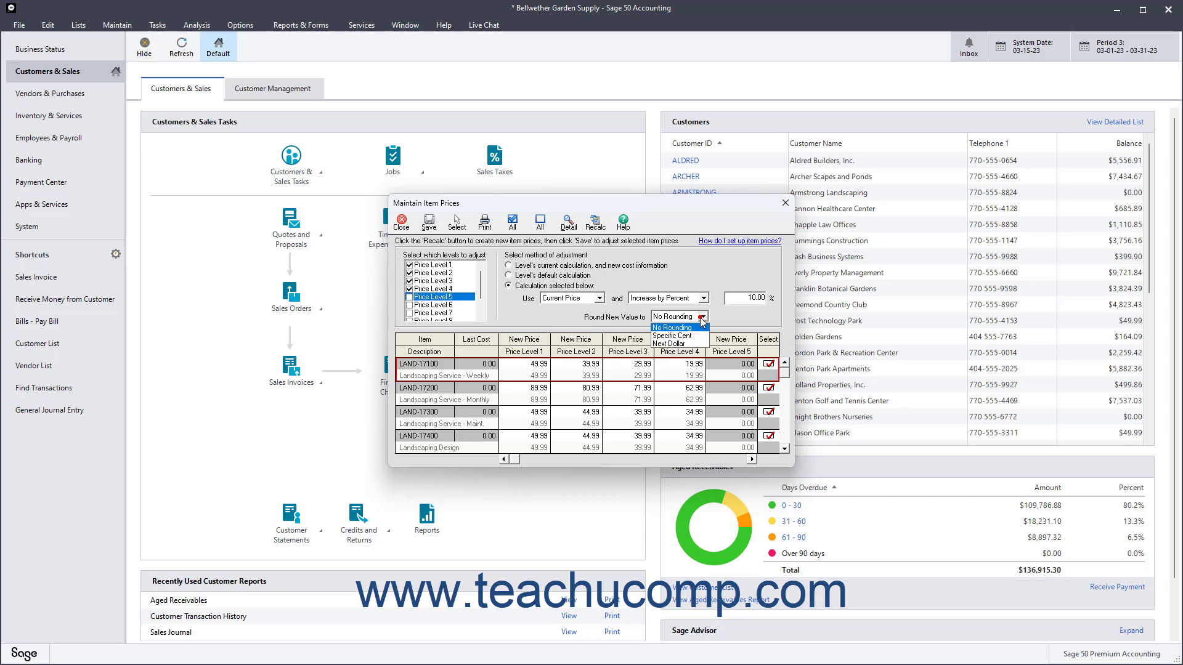
left_click(673, 335)
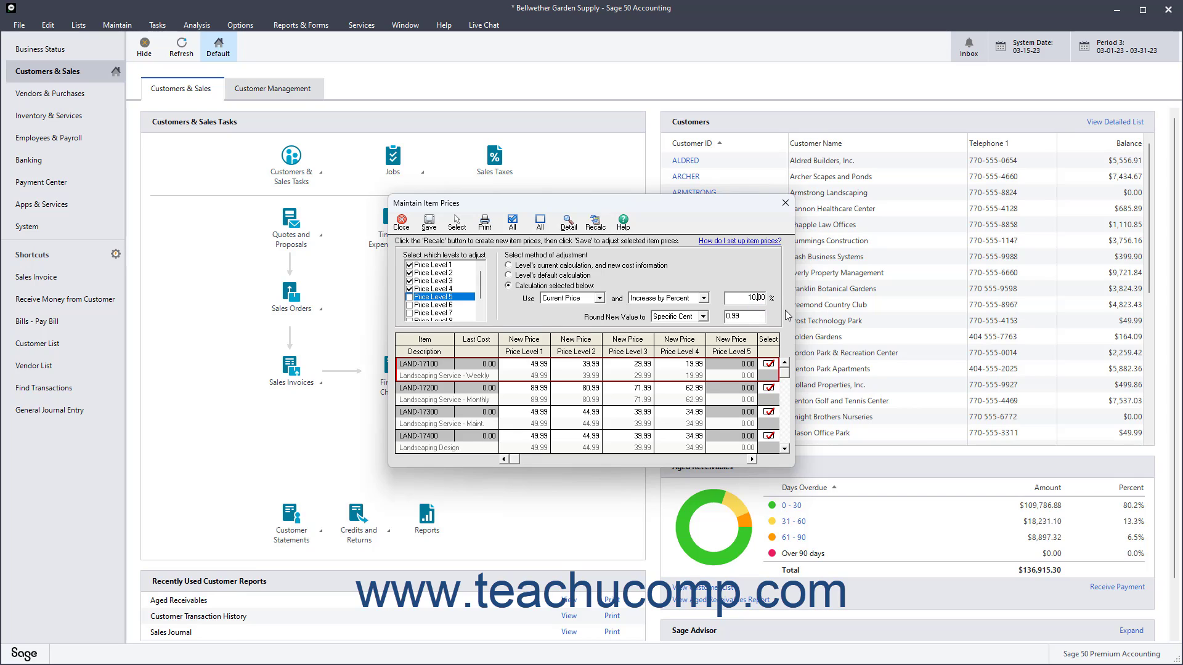
mouse_move(596, 221)
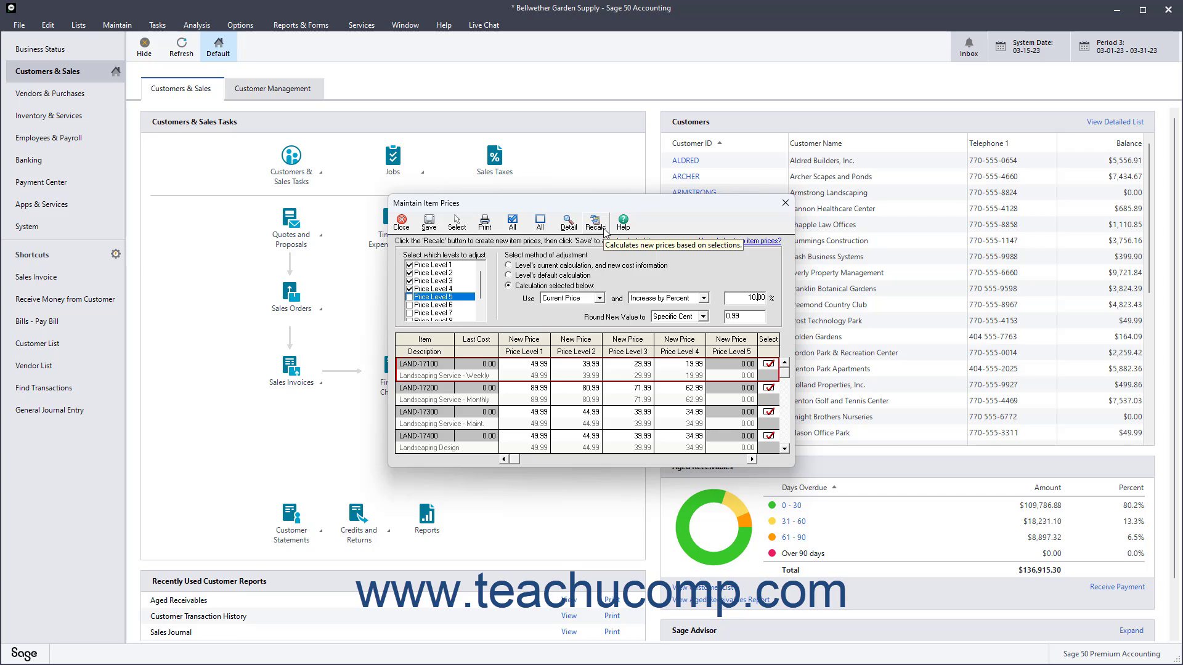
Recalculate and save the new service prices, then close the window
left_click(594, 221)
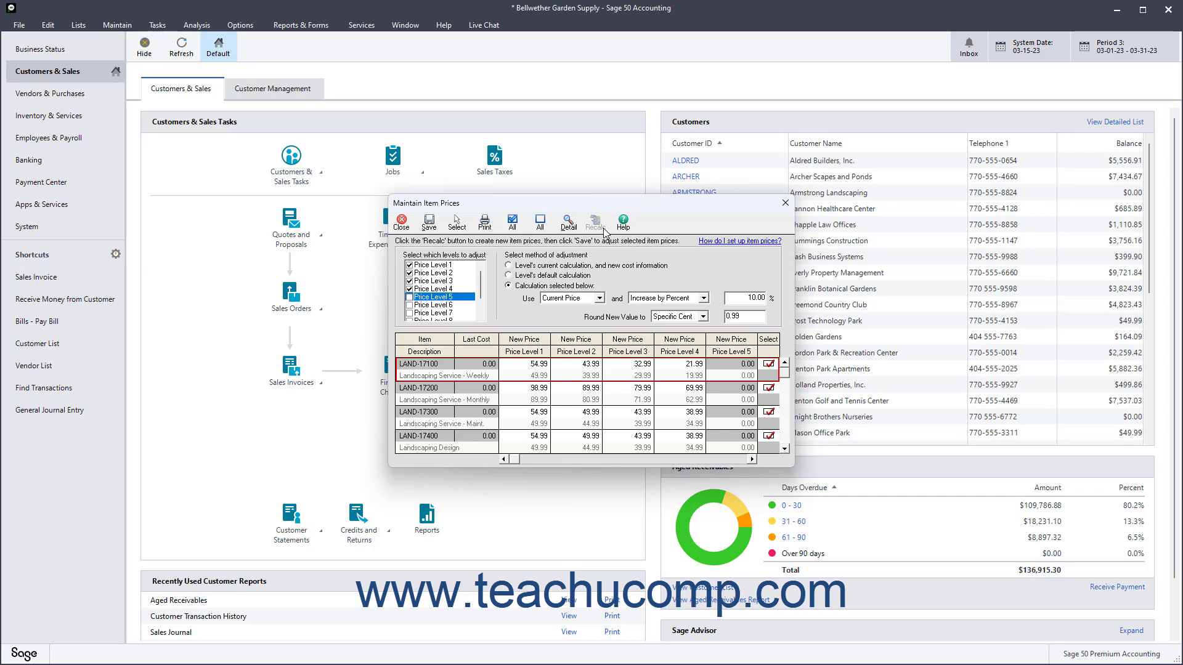
mouse_move(546, 340)
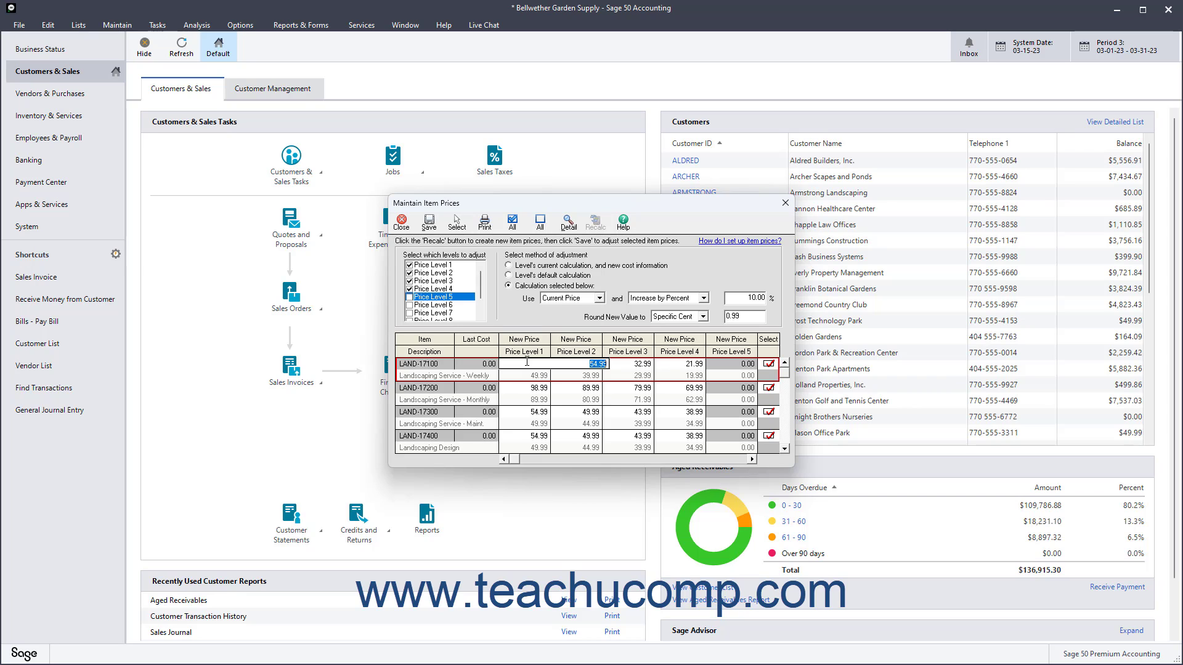
mouse_move(430, 220)
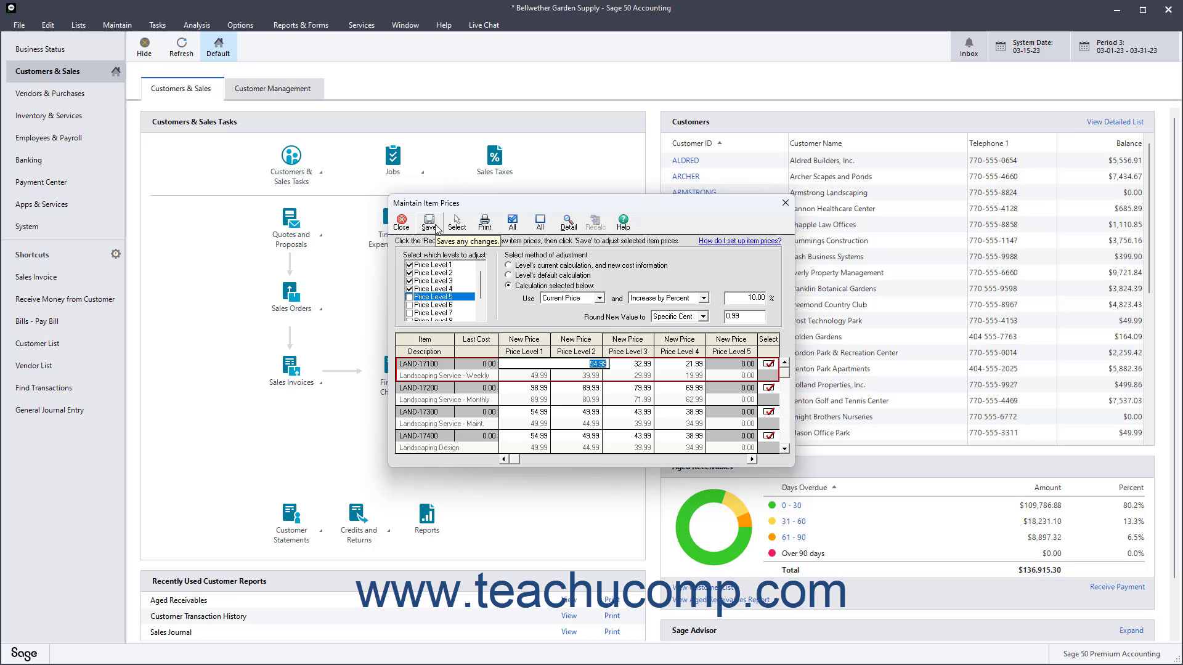
left_click(595, 221)
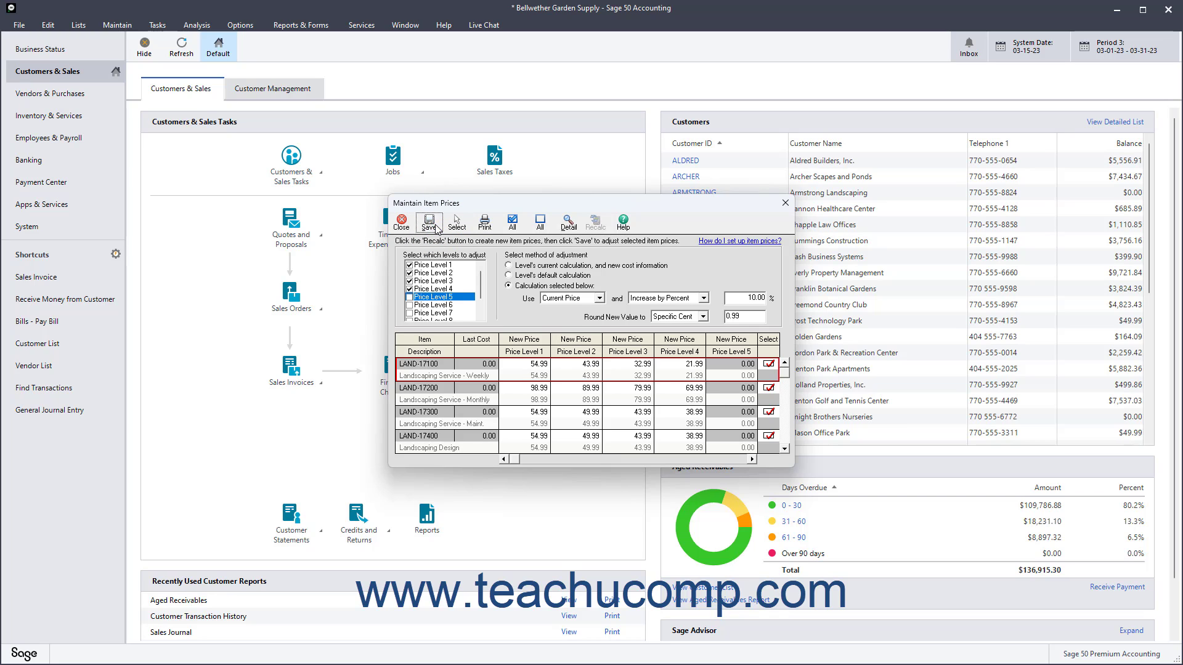
left_click(401, 223)
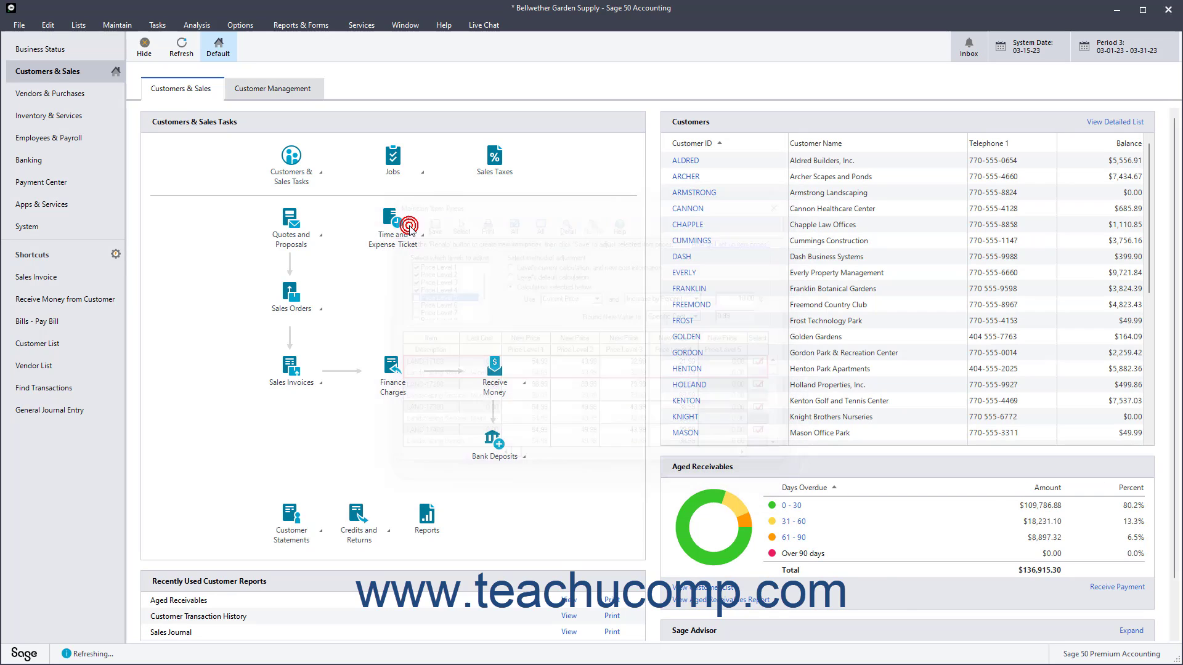